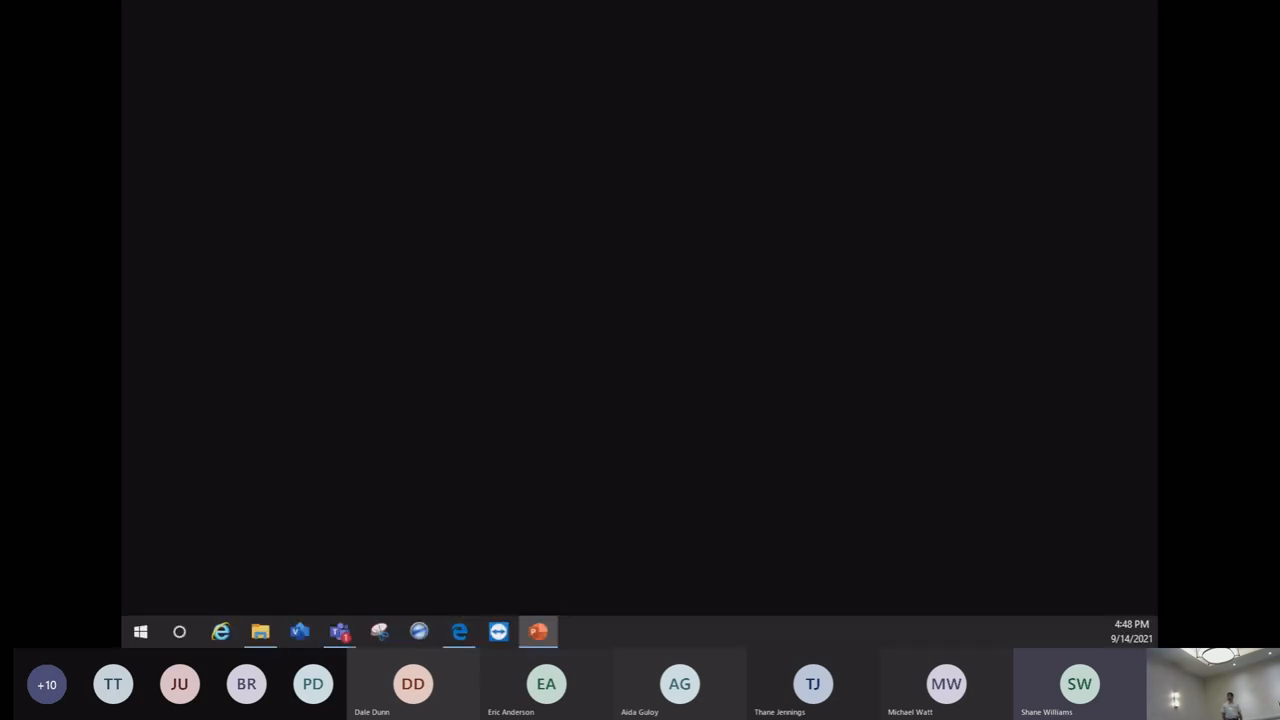
Restore the PowerPoint window so the 'What's Next' questions slide is shared again.
left_click(538, 632)
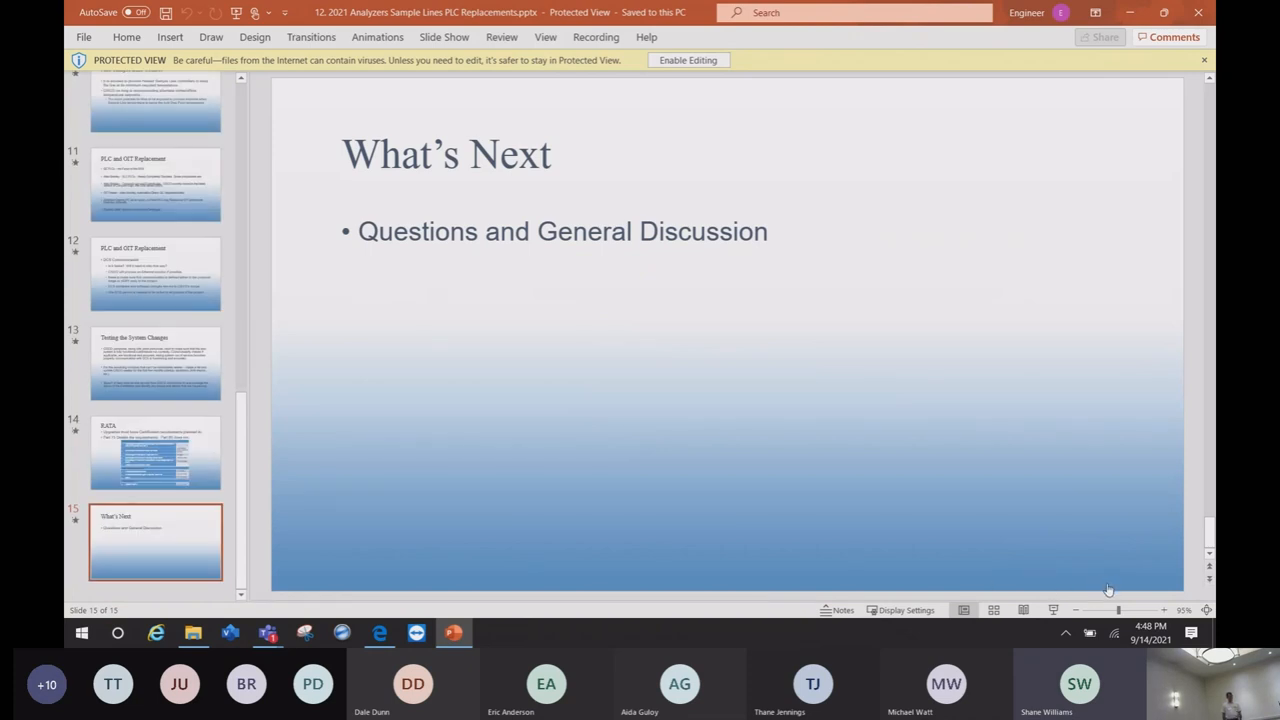